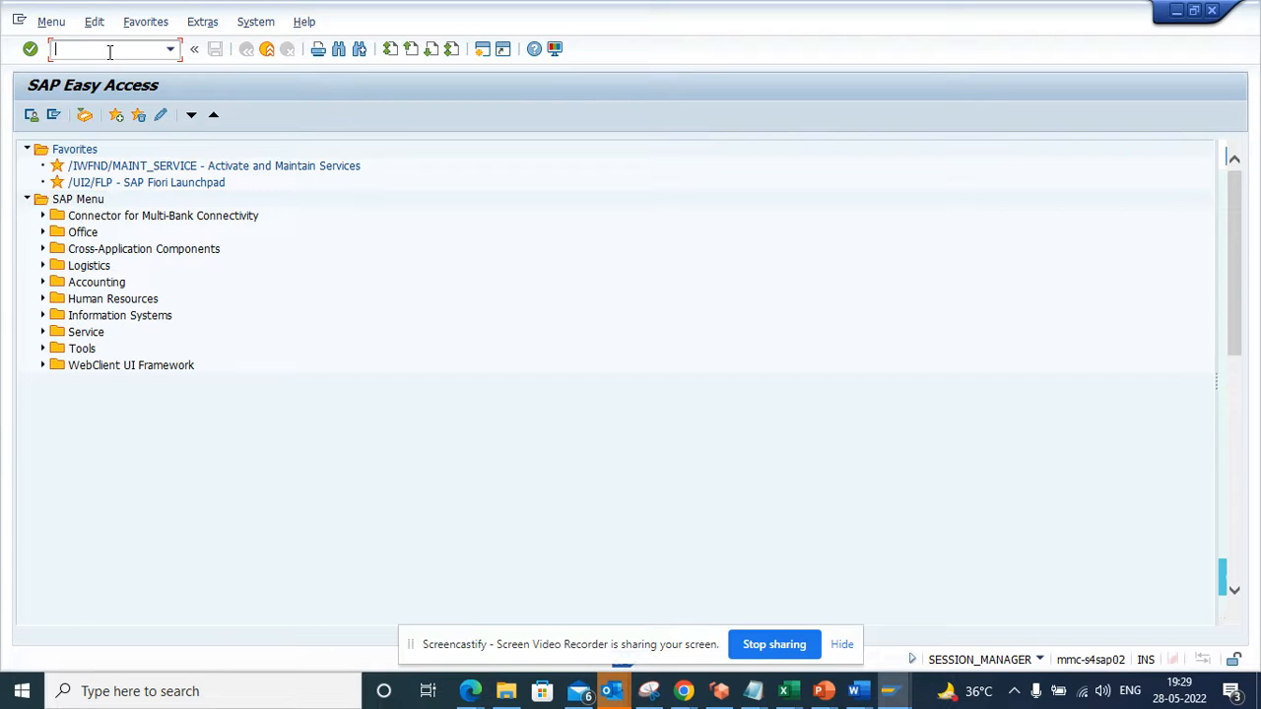
# Start transaction SE16T via /nSE16T in the command field.
pyautogui.write('/')
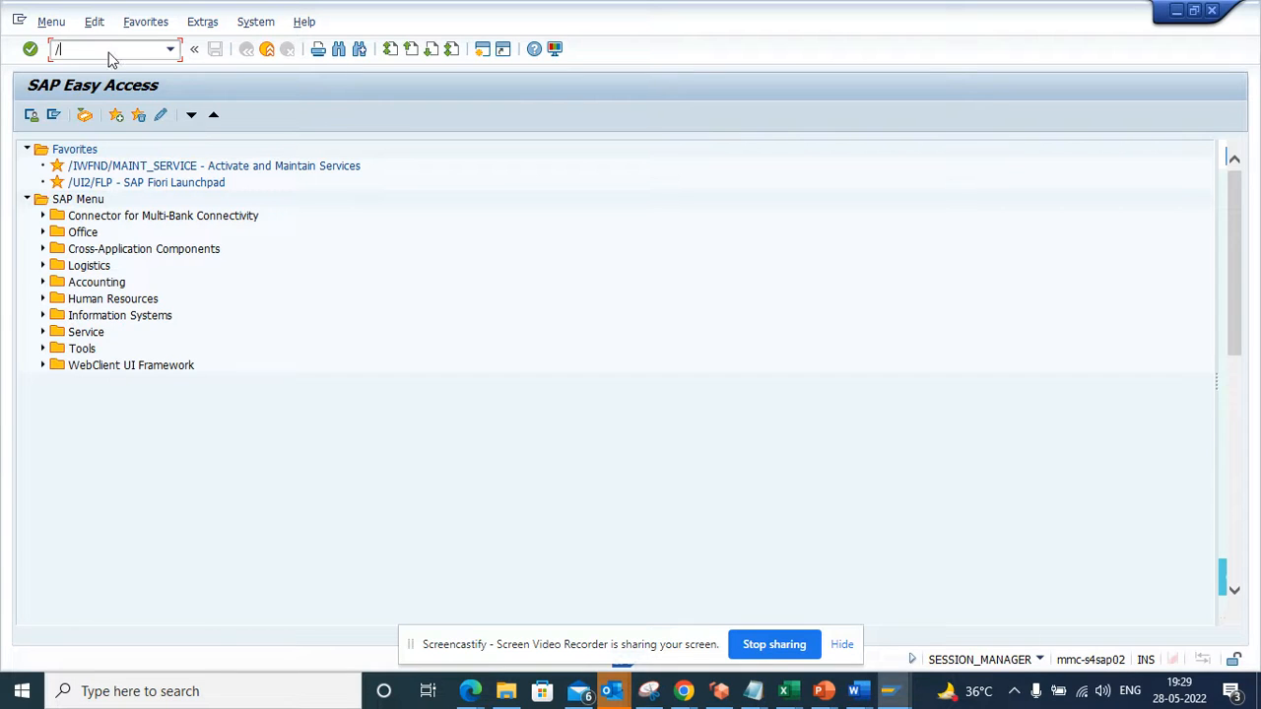
pyautogui.write('nse1')
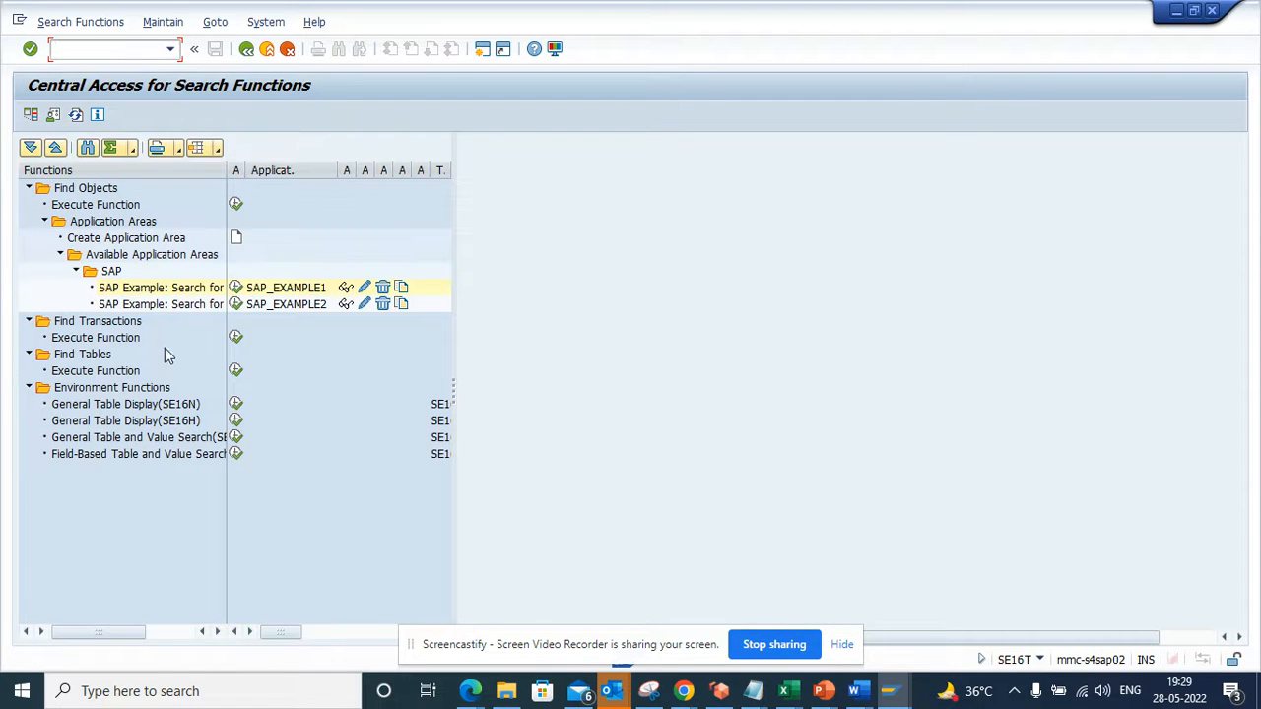
pyautogui.moveTo(237, 370)
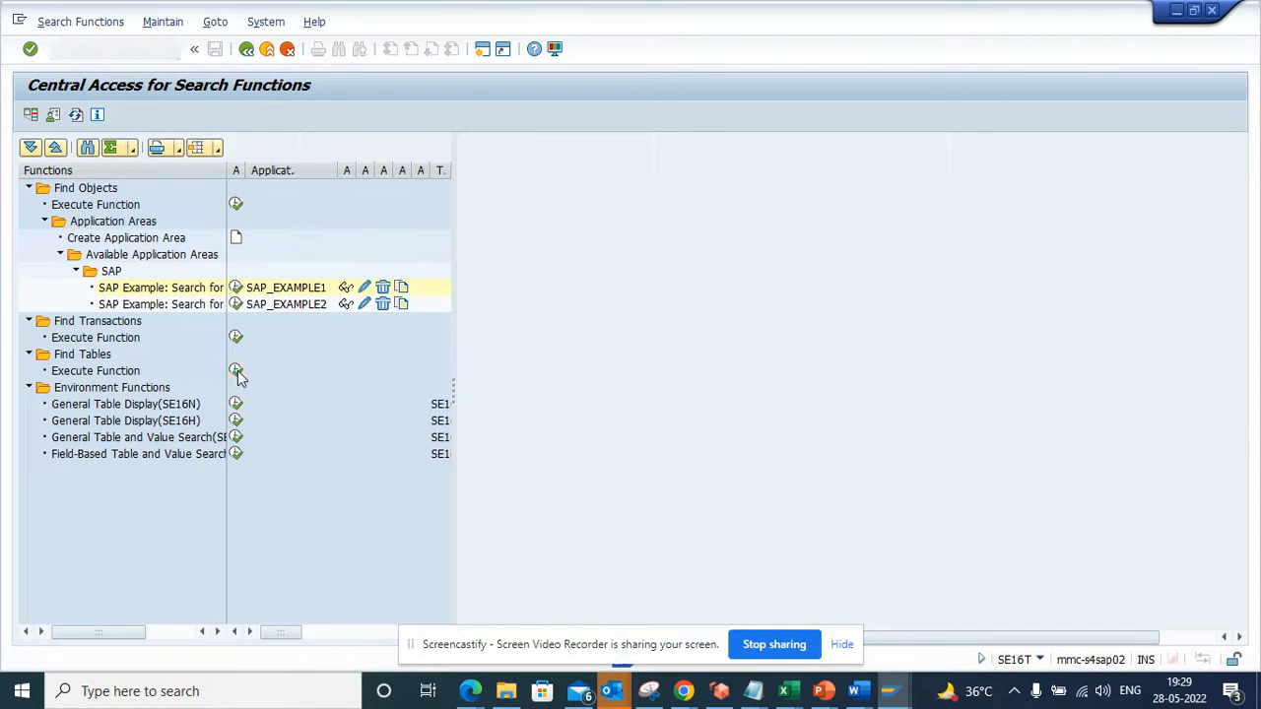
# Run the Find Tables function to reach the Table Search Term panel.
pyautogui.click(236, 370)
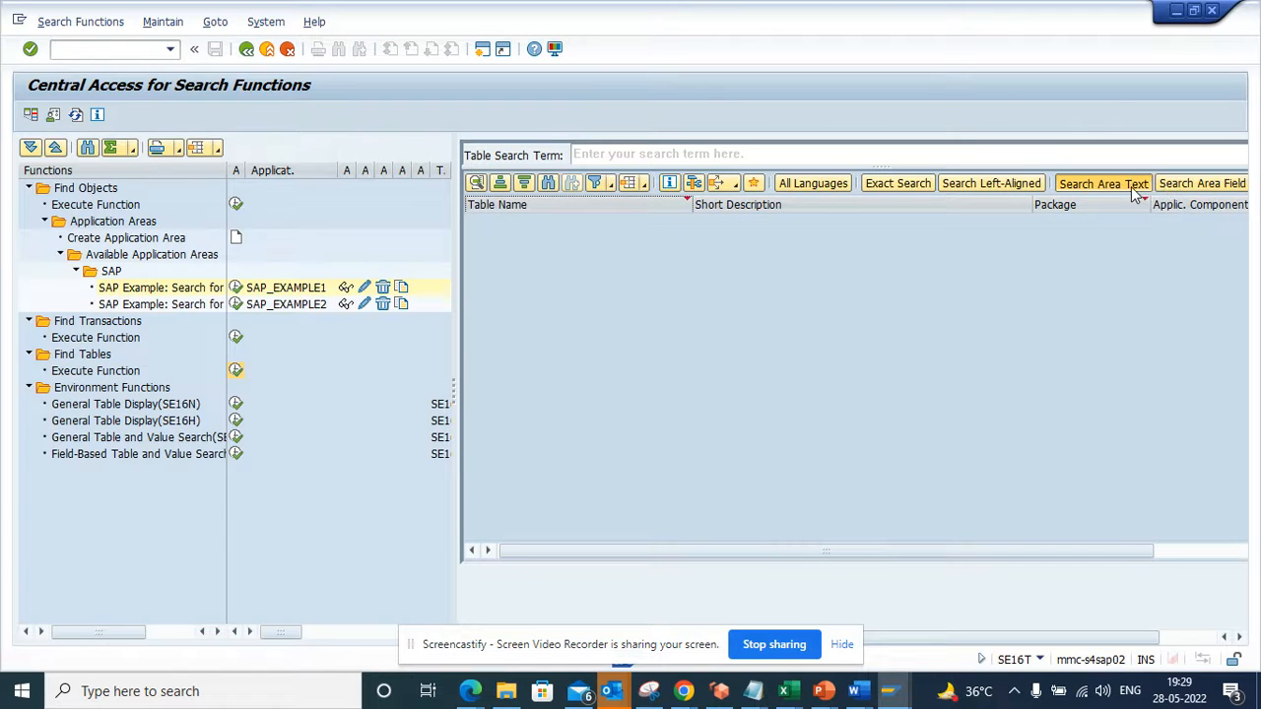
pyautogui.moveTo(1202, 184)
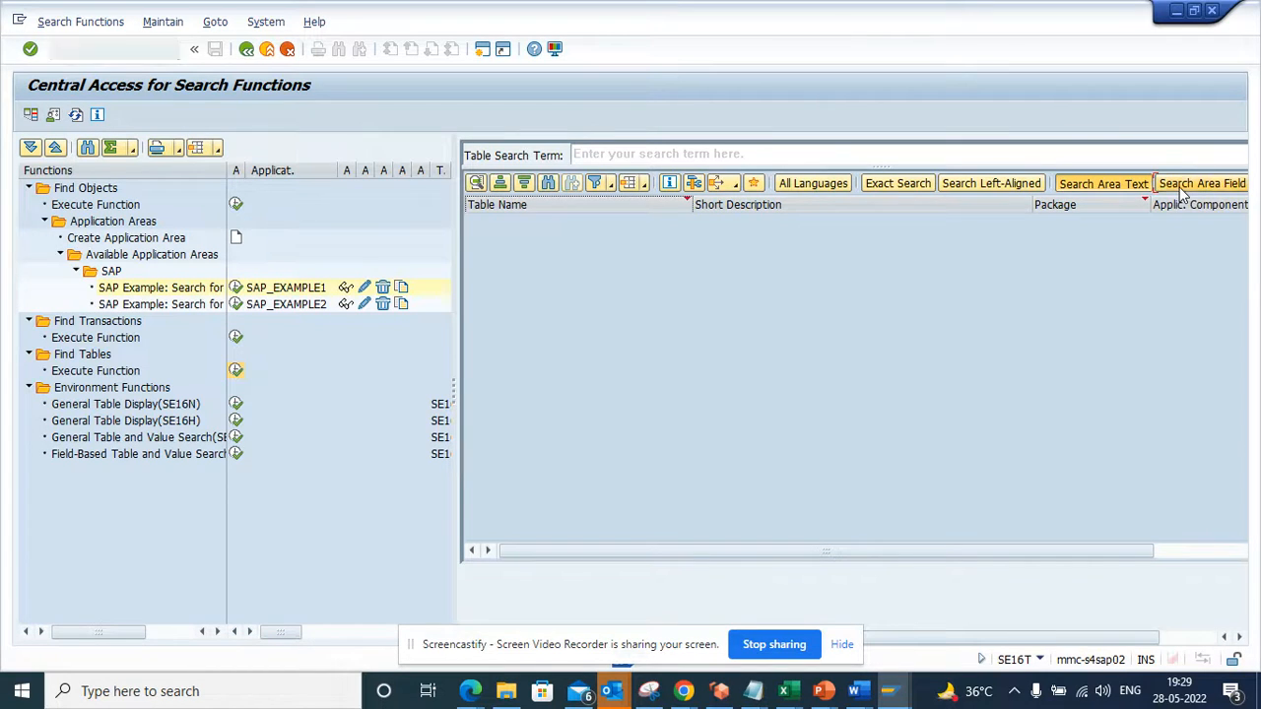
pyautogui.moveTo(1103, 183)
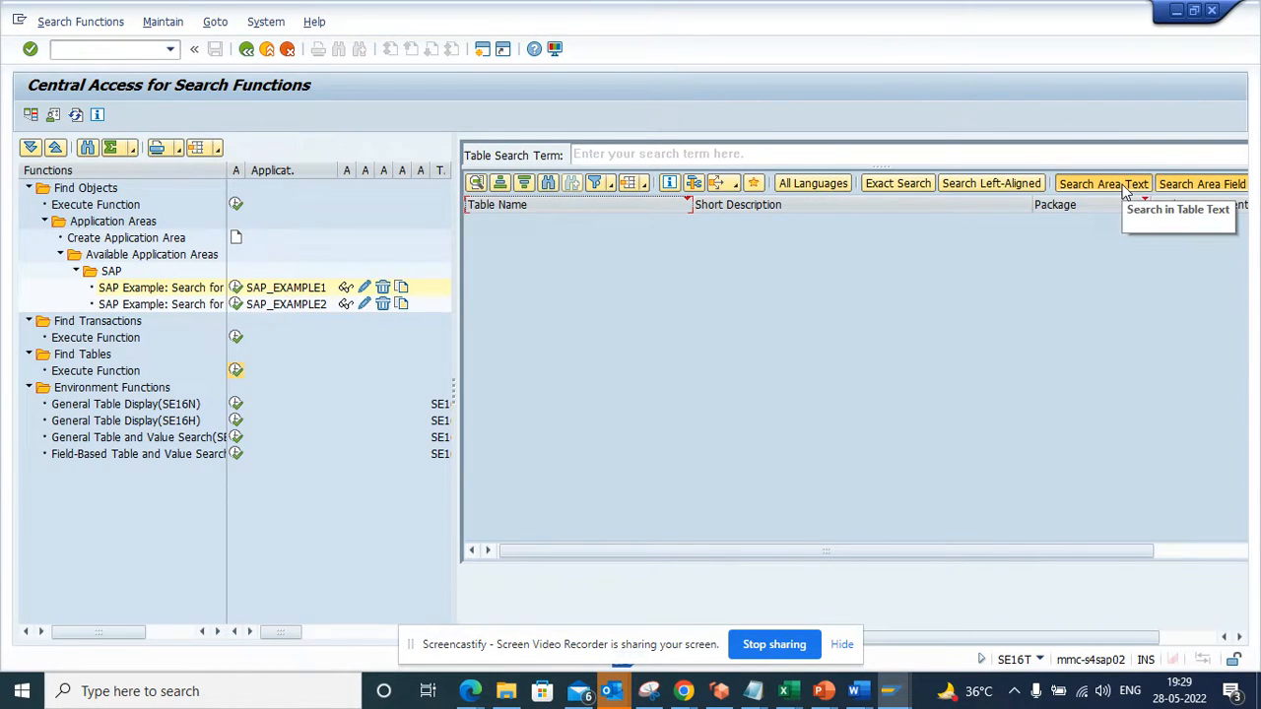
pyautogui.moveTo(1202, 183)
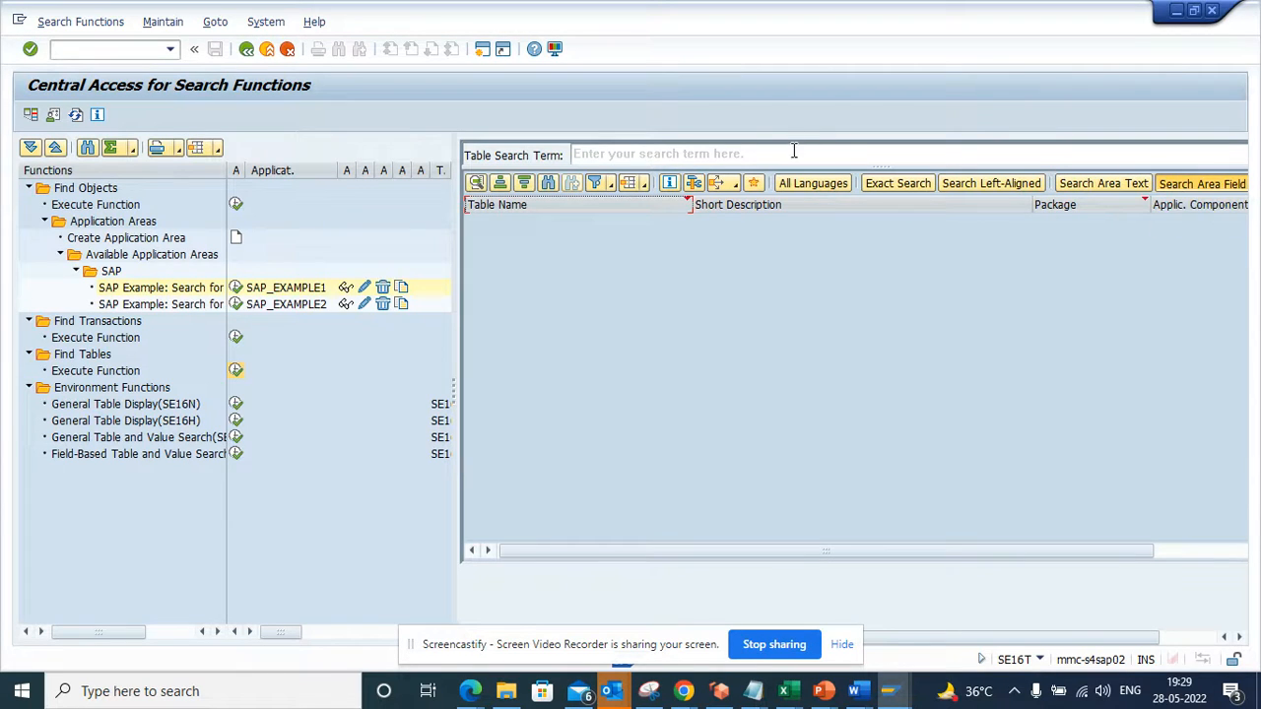
# Search tables for 'payment terms' (234 hits) and select BPADDCSA_D in the hit list.
pyautogui.click(690, 153)
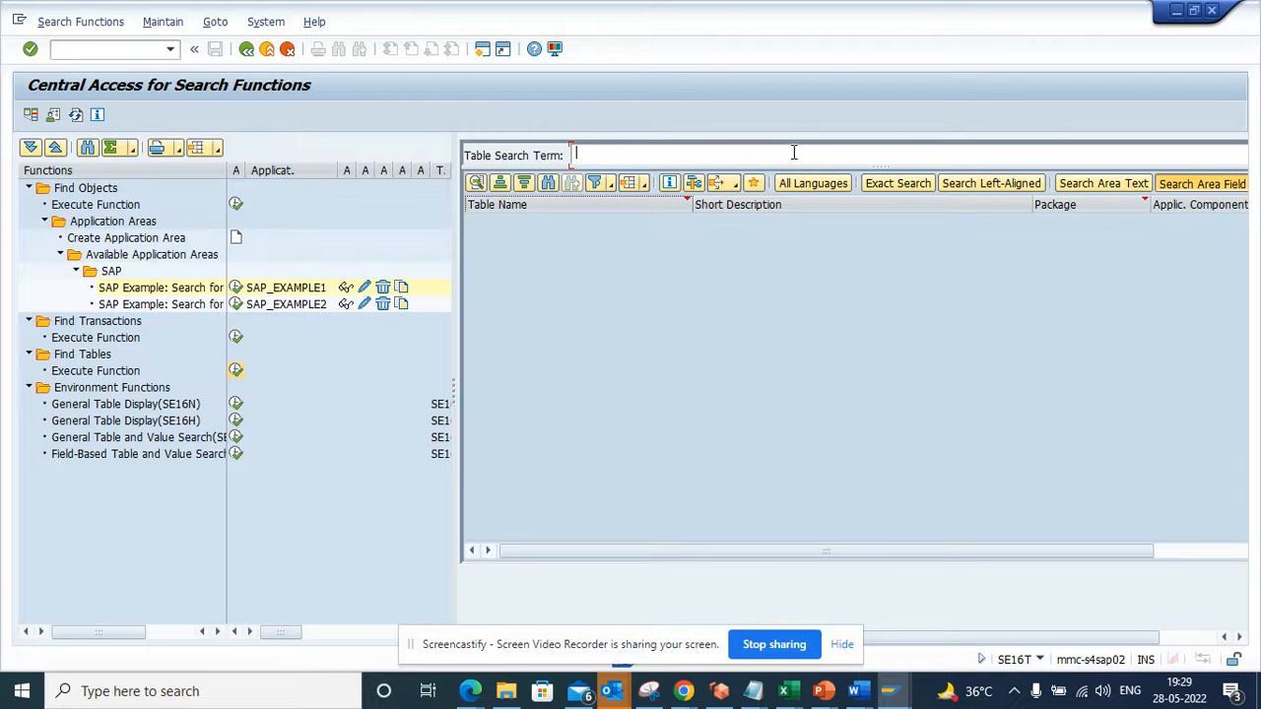
pyautogui.write('payment terms')
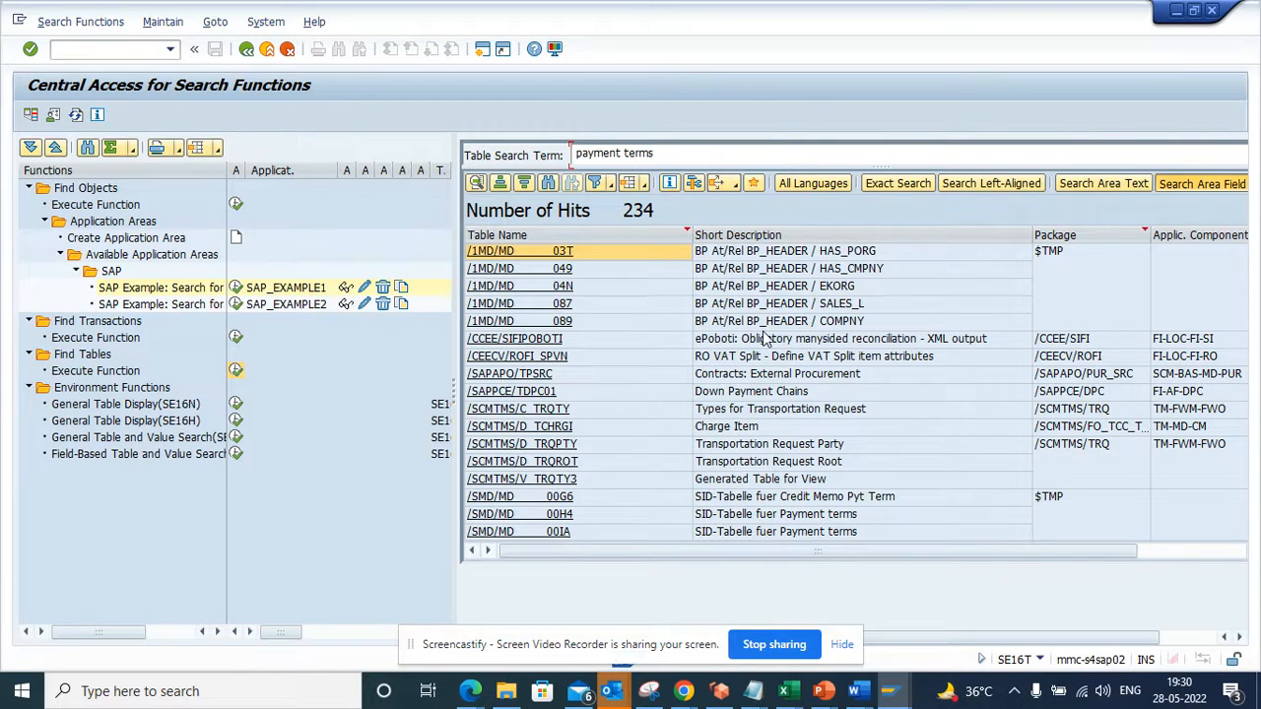
pyautogui.click(725, 426)
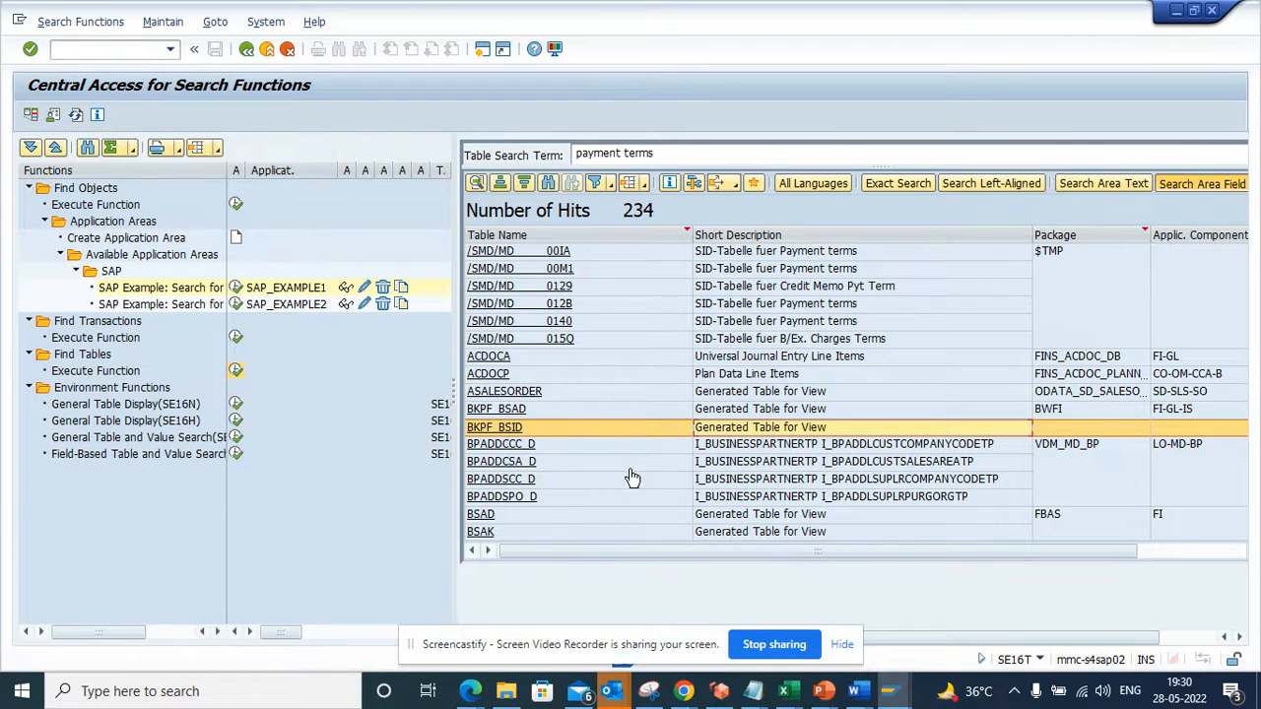
pyautogui.moveTo(528, 469)
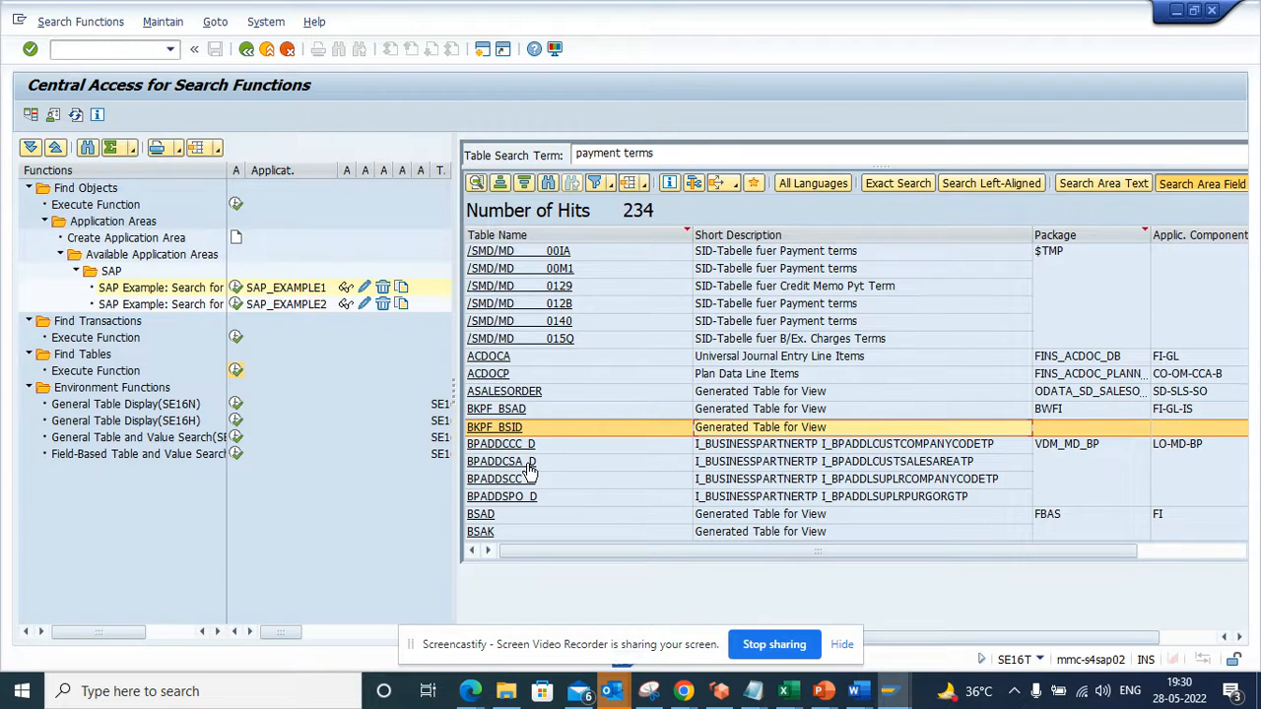
pyautogui.click(502, 461)
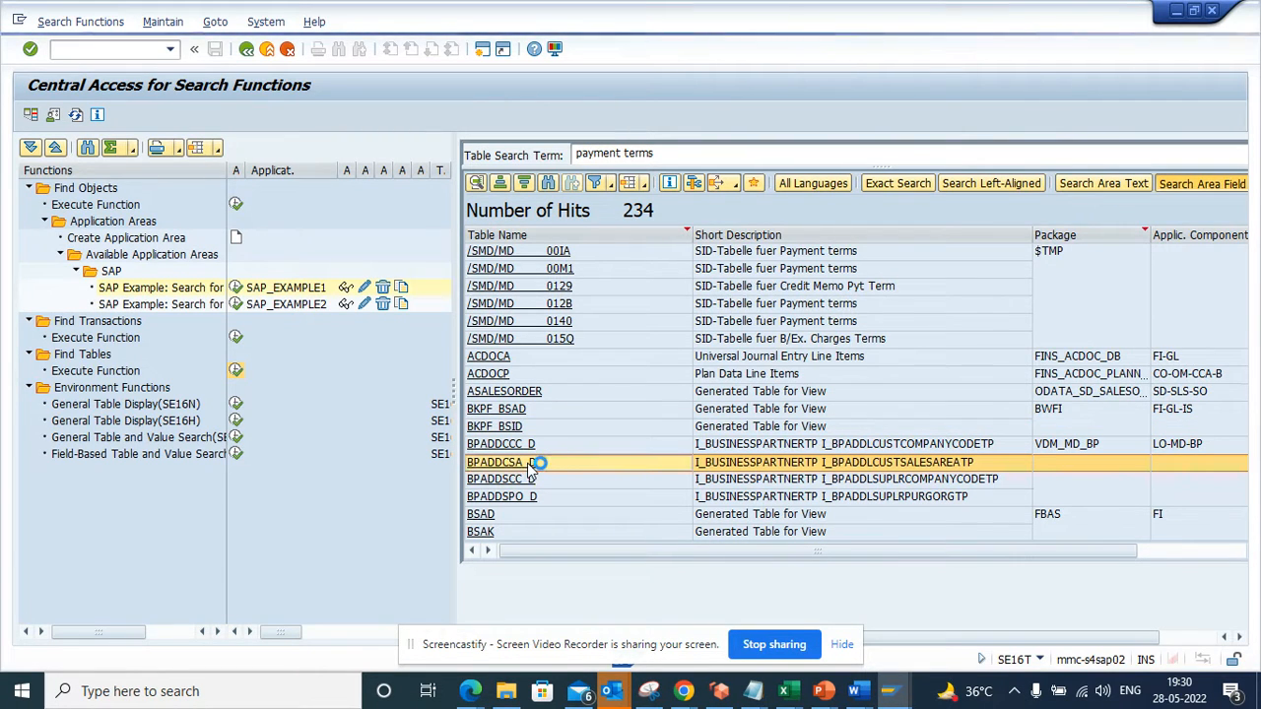
# Display table BPADDCSA_D and list its 59 fields via Get Field F4.
pyautogui.doubleClick(496, 461)
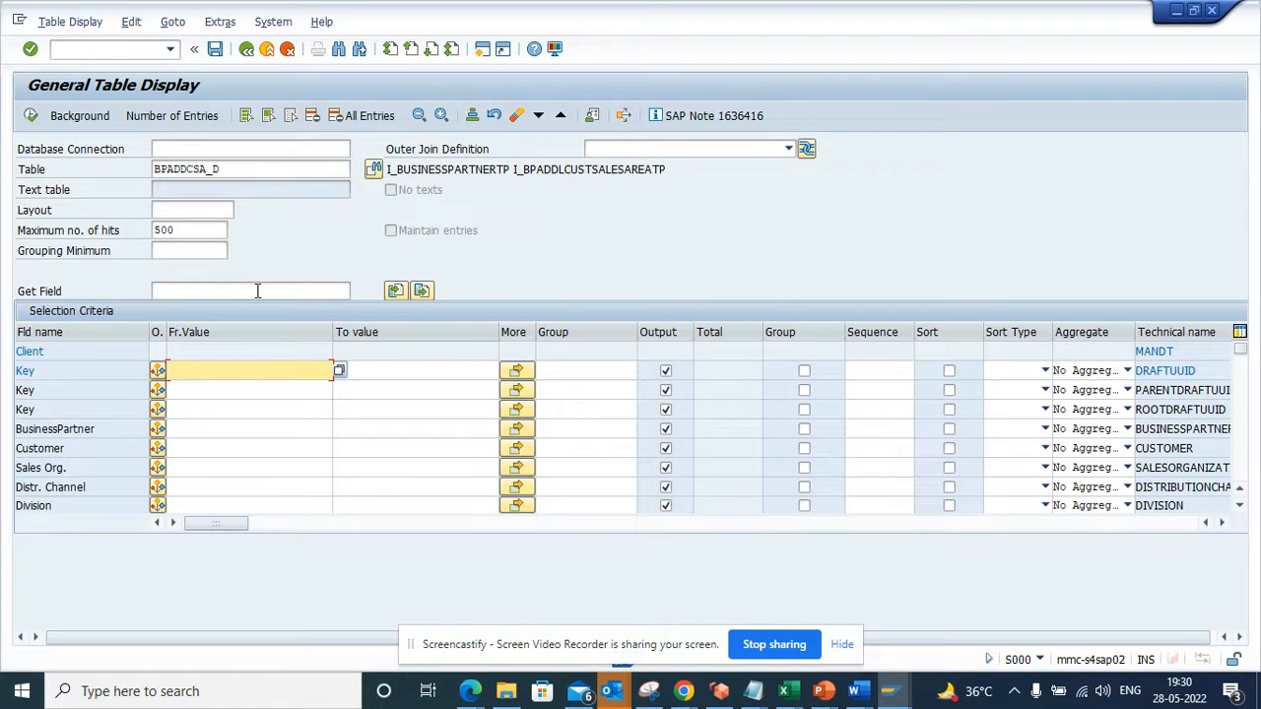
pyautogui.click(250, 291)
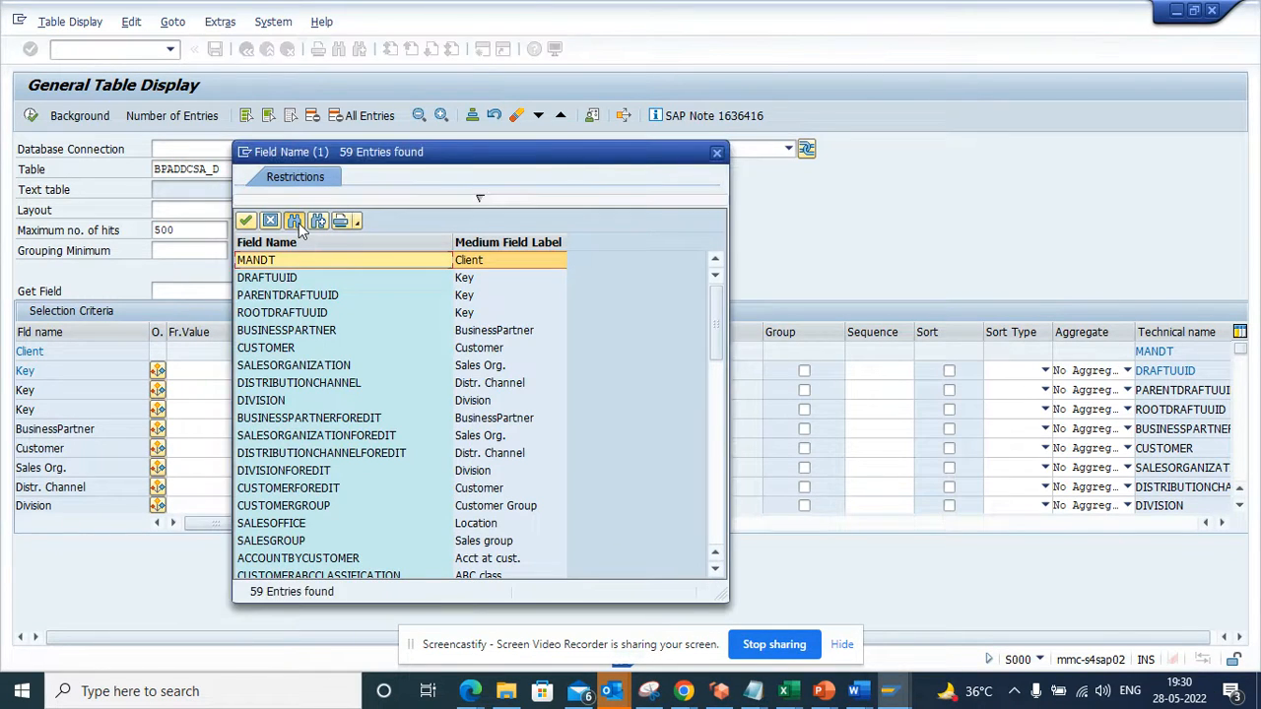
# Find 'term' in the field list, locating CUSTOMERPAYMENTTERMS.
pyautogui.click(296, 221)
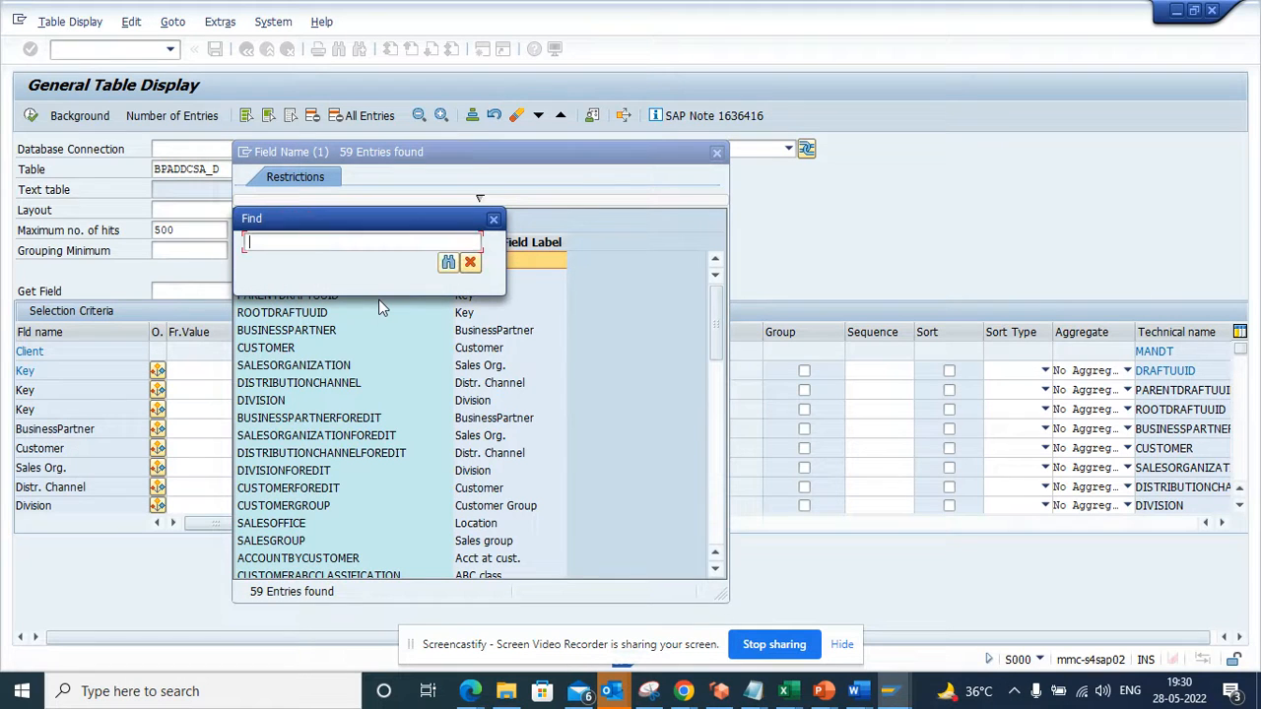
pyautogui.write('term')
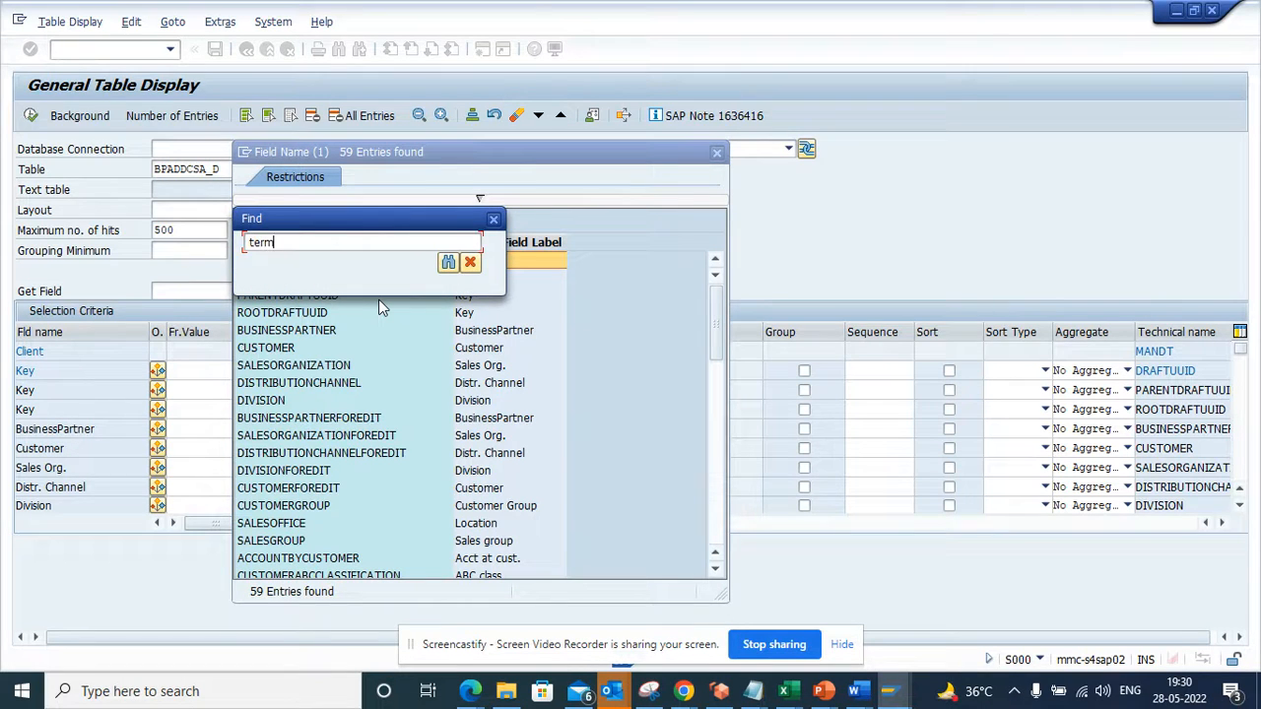
pyautogui.click(447, 262)
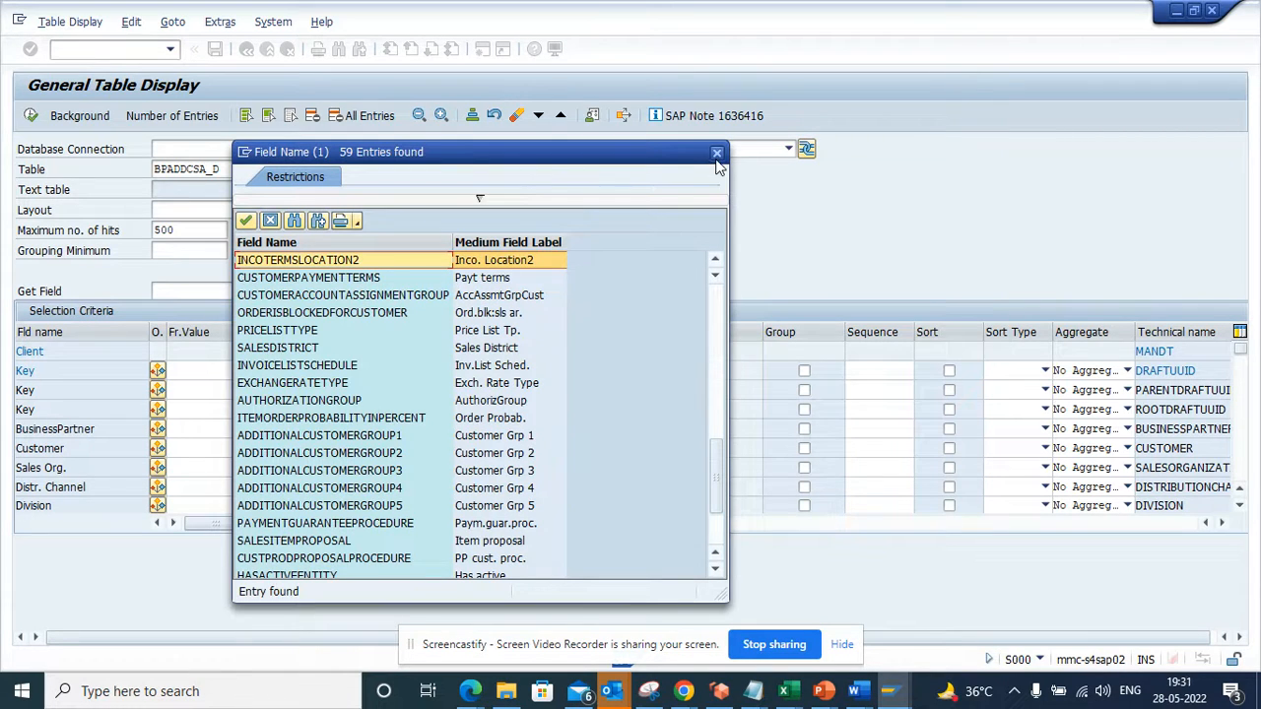
pyautogui.click(717, 154)
pyautogui.write('BSAK')
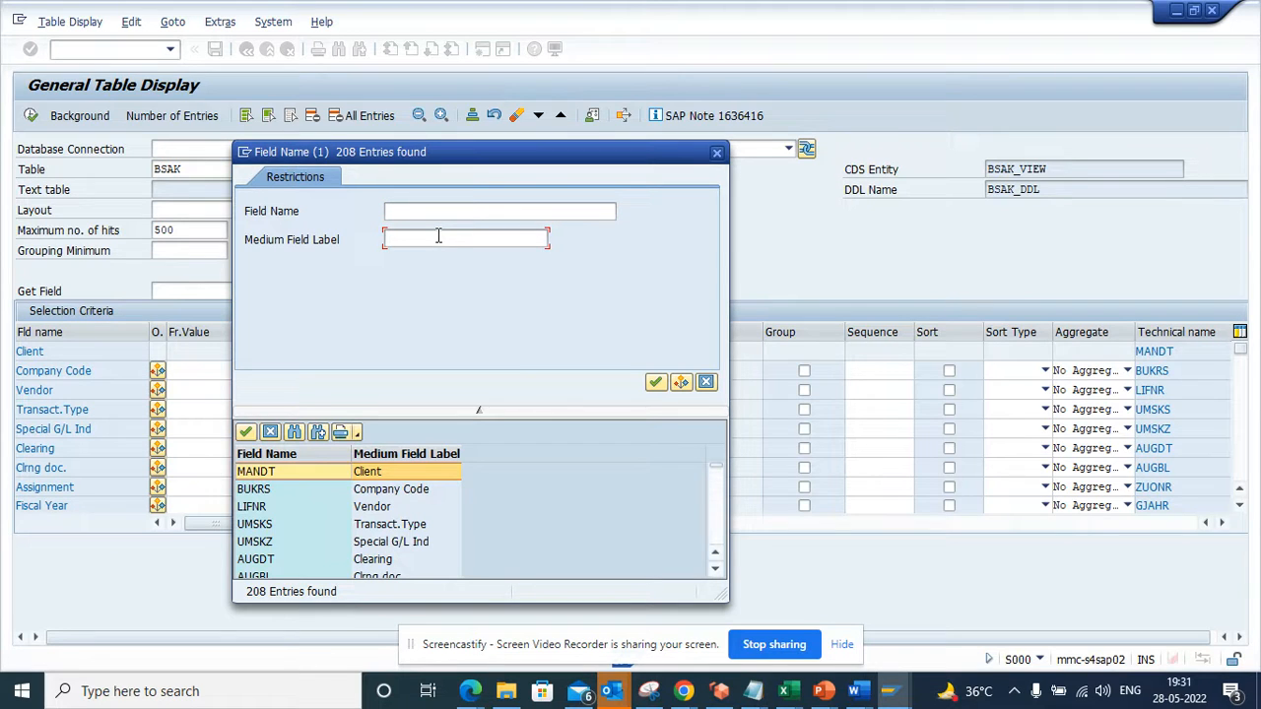
# Filter BSAK fields by Medium Field Label *terms*, leaving only ZTERM Payt terms.
pyautogui.write('*terms*')
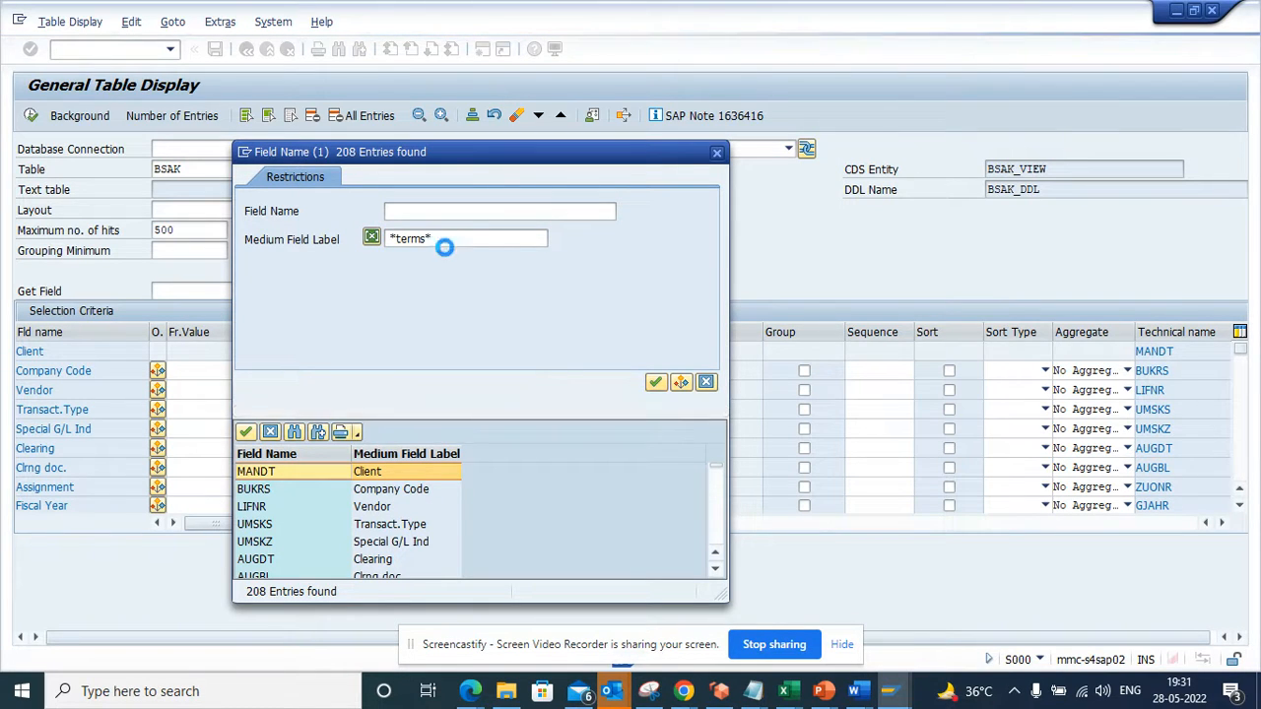
pyautogui.click(655, 382)
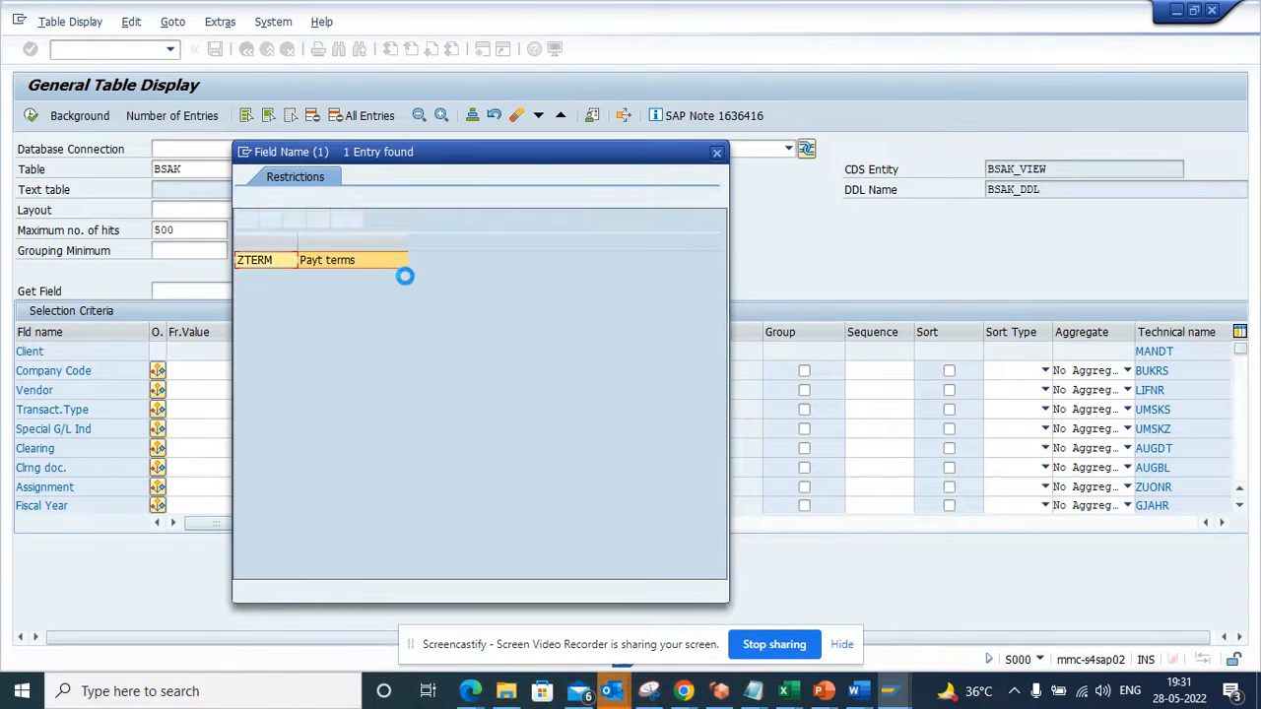